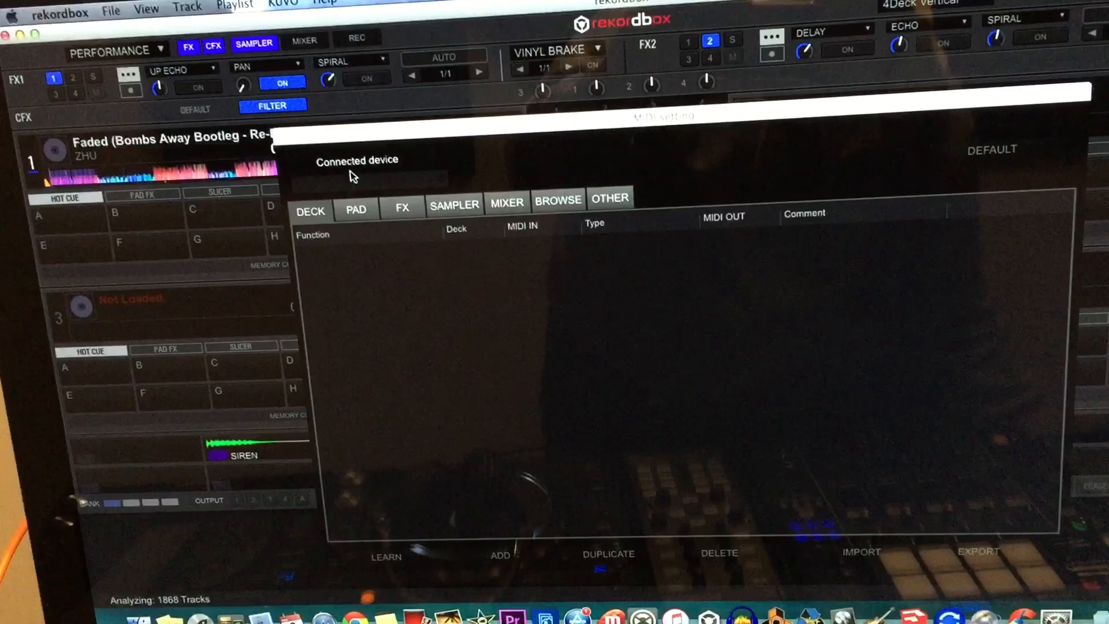
Choose Traktor Kontrol X1 - 1 MIDI input port 0 as the connected device.
{"action": "left_click", "coordinate": [374, 191]}
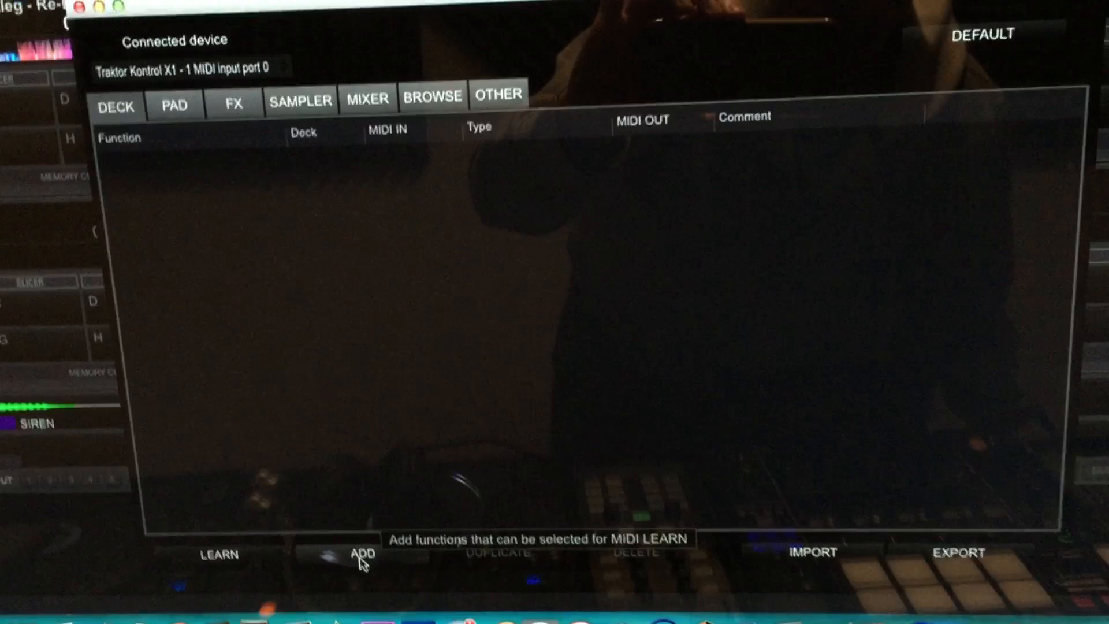
Add FX1-1 On as the first function in the X1 mapping list.
{"action": "left_click", "coordinate": [361, 554]}
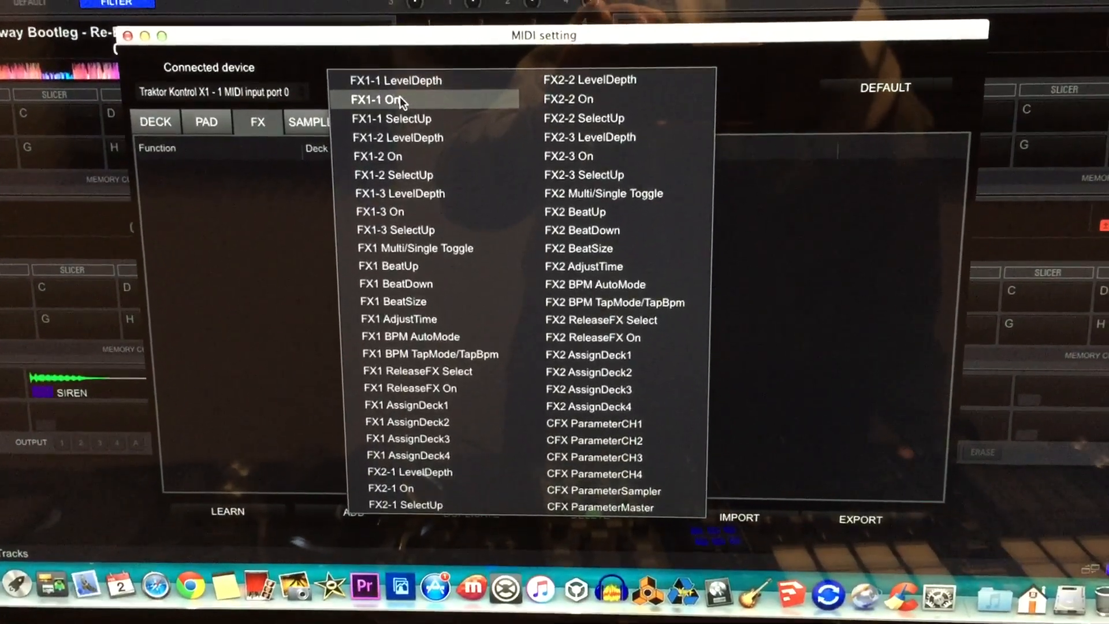
{"action": "left_click", "coordinate": [380, 99]}
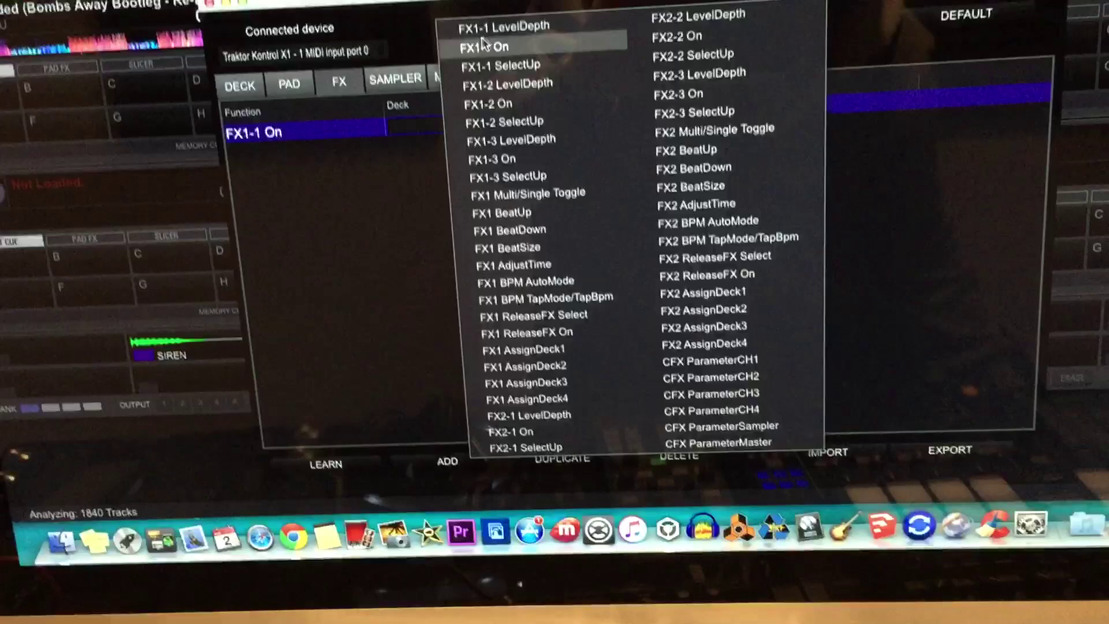
Add FX1-1 LevelDepth, learned as a knob/slider on B000, beside FX1-1 On on B008.
{"action": "left_click", "coordinate": [505, 28]}
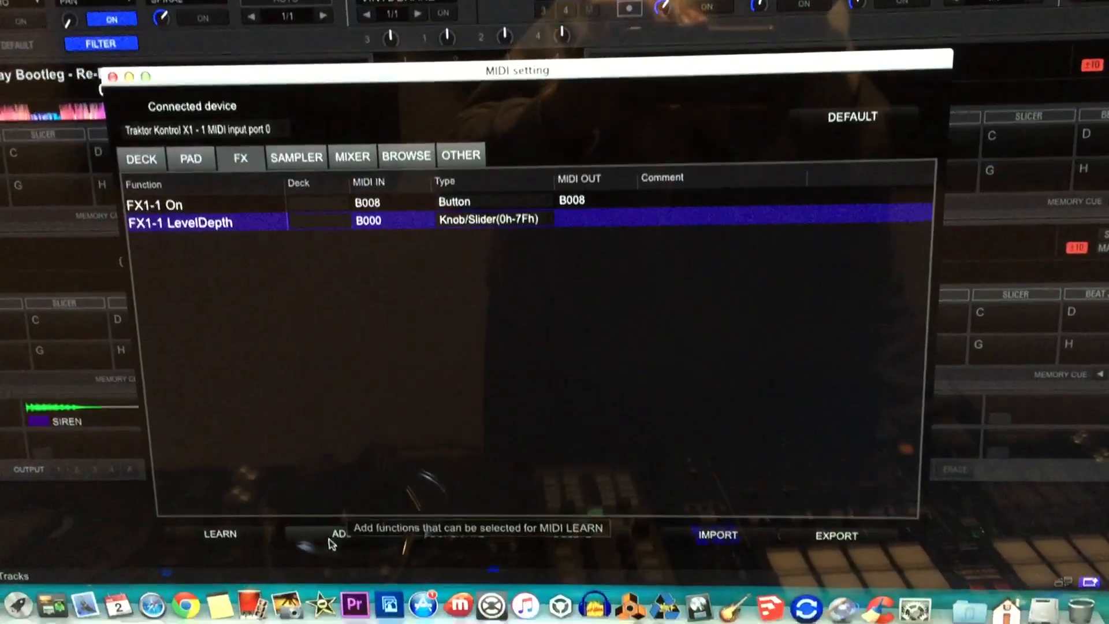
Add FX1-1 SelectUp as a third mapping, learned as a button on B034.
{"action": "left_click", "coordinate": [337, 533]}
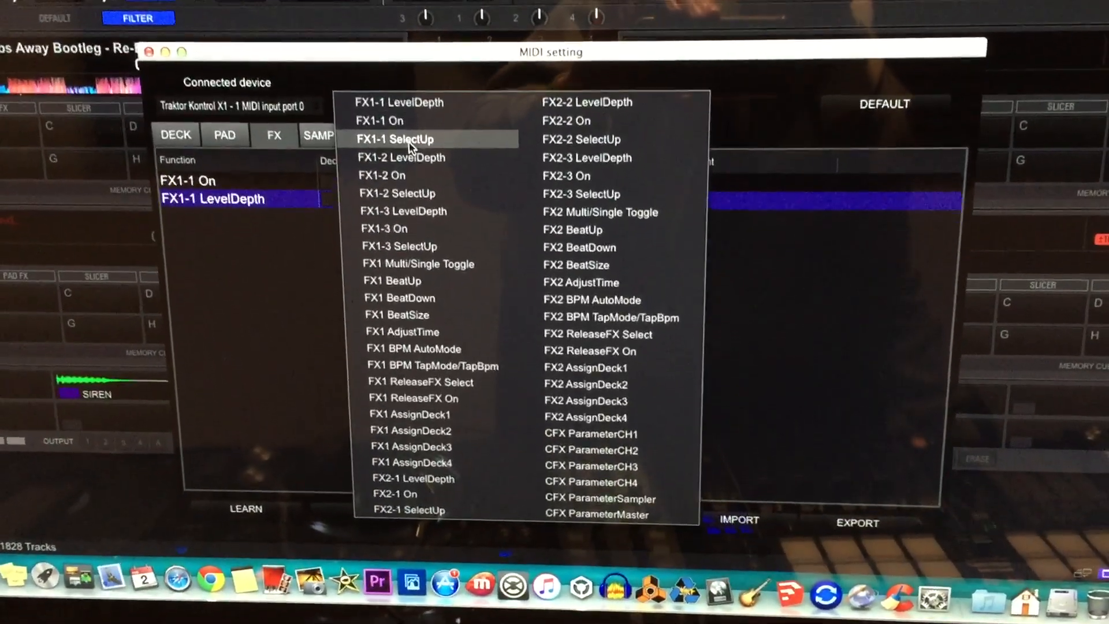
{"action": "left_click", "coordinate": [397, 139]}
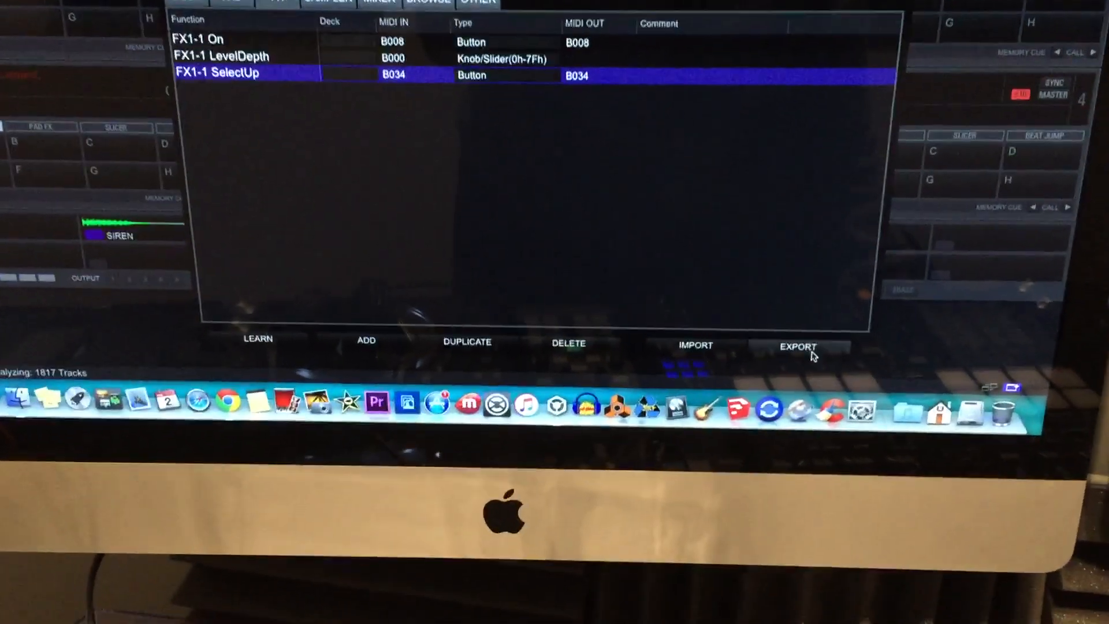
Export the mappings to Music > PioneerDJ > Rekordbox Midi Mappings as a MIDI setting file.
{"action": "left_click", "coordinate": [800, 346]}
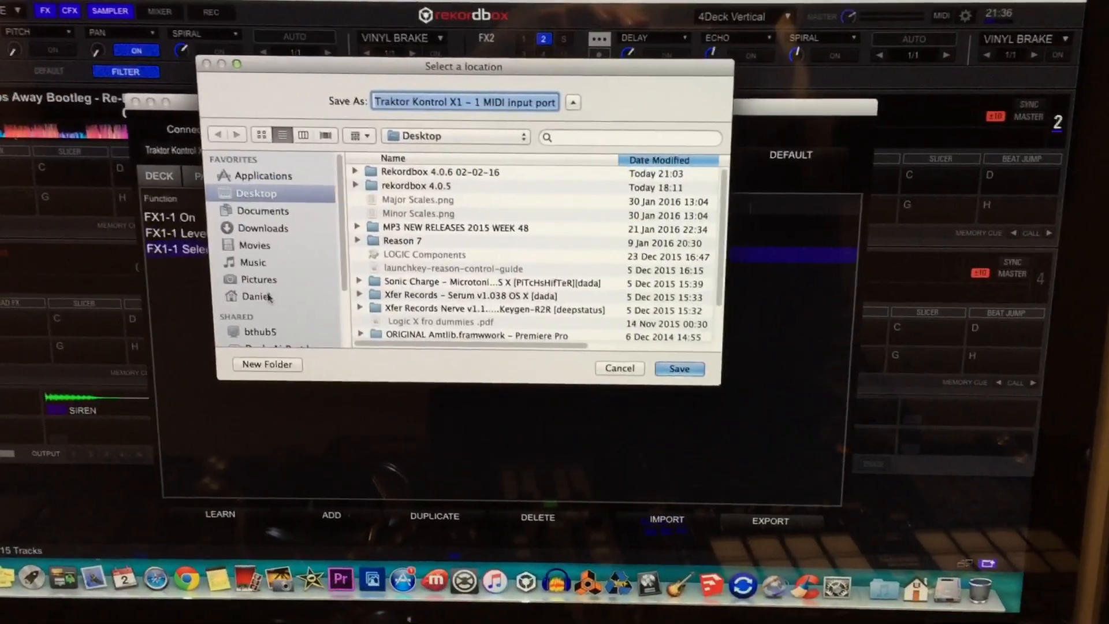
{"action": "left_click", "coordinate": [252, 262]}
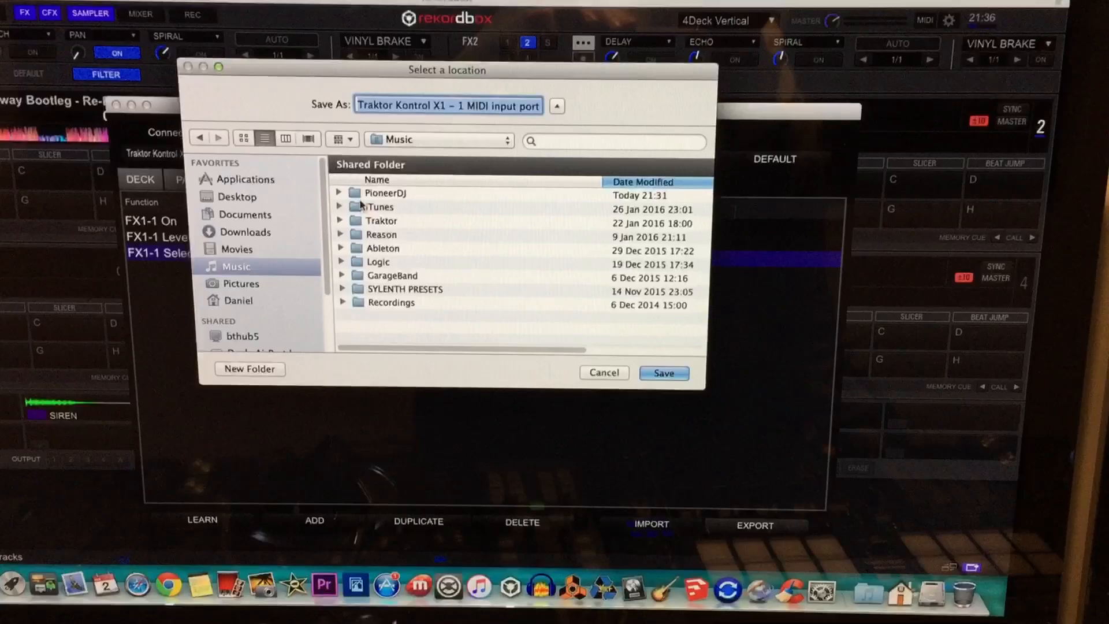
{"action": "double_click", "coordinate": [386, 193]}
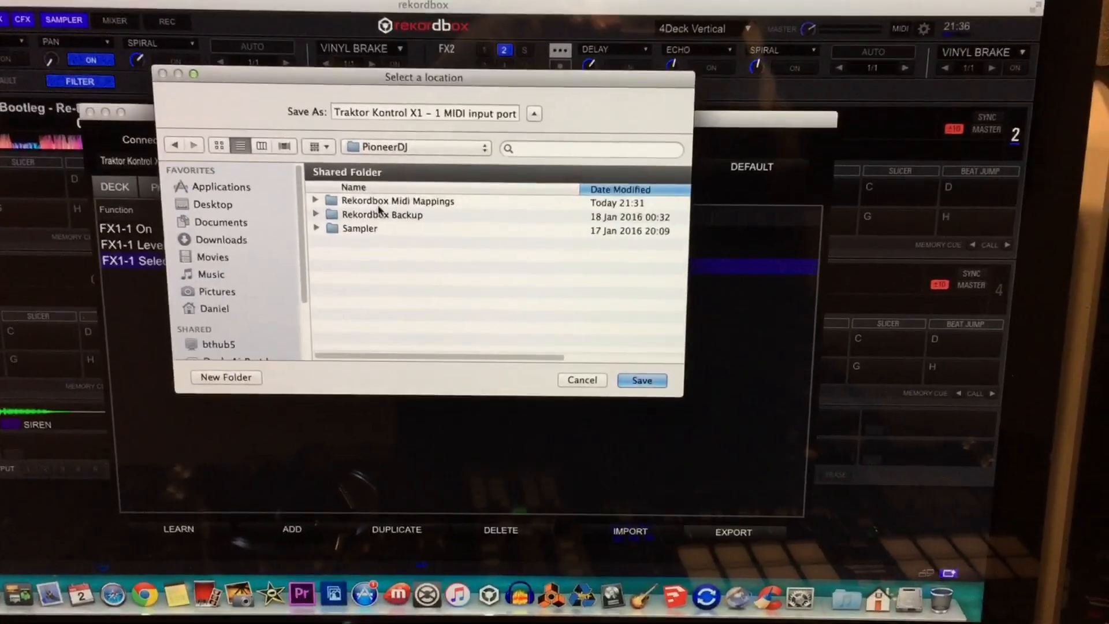
{"action": "double_click", "coordinate": [396, 200]}
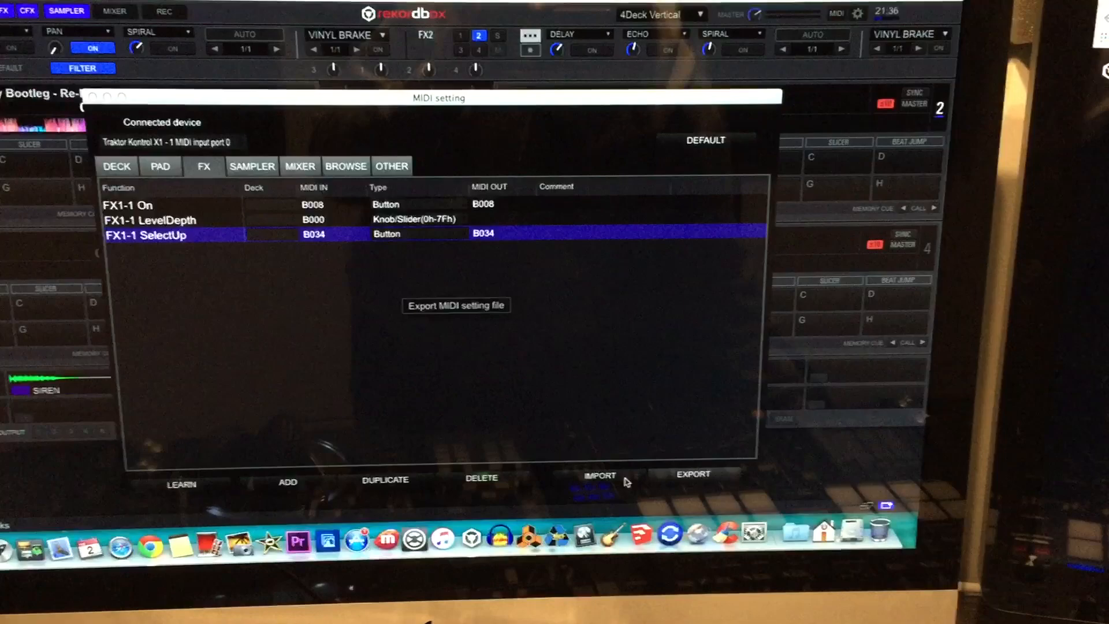
Browse the import dialog to the Rekordbox Midi Mappings folder holding the exported X1 CSV.
{"action": "left_click", "coordinate": [599, 476]}
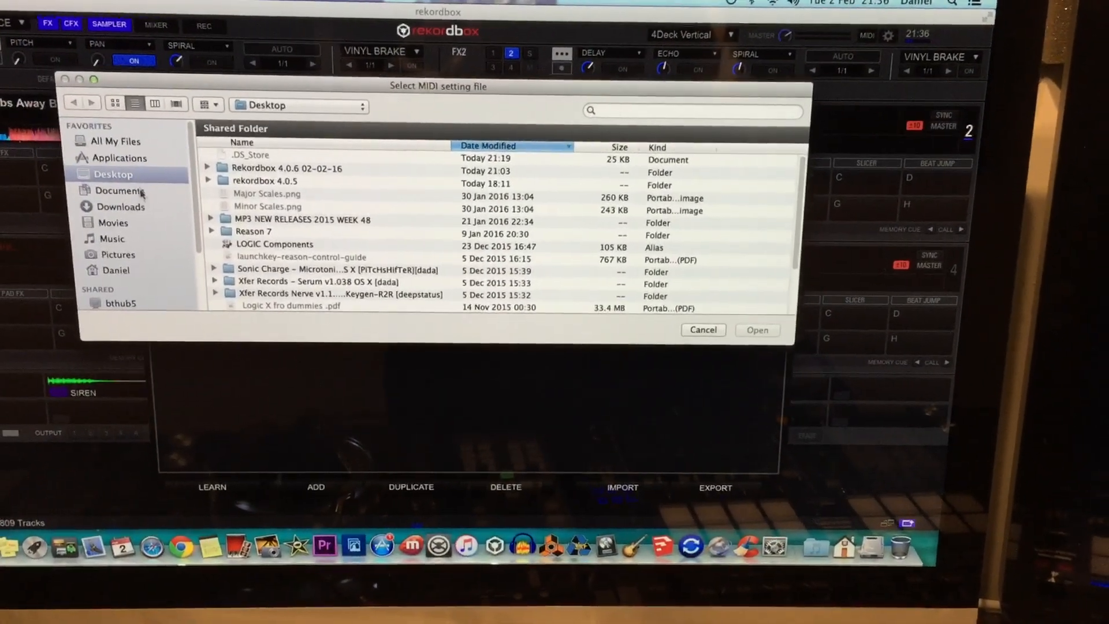
{"action": "left_click", "coordinate": [83, 239]}
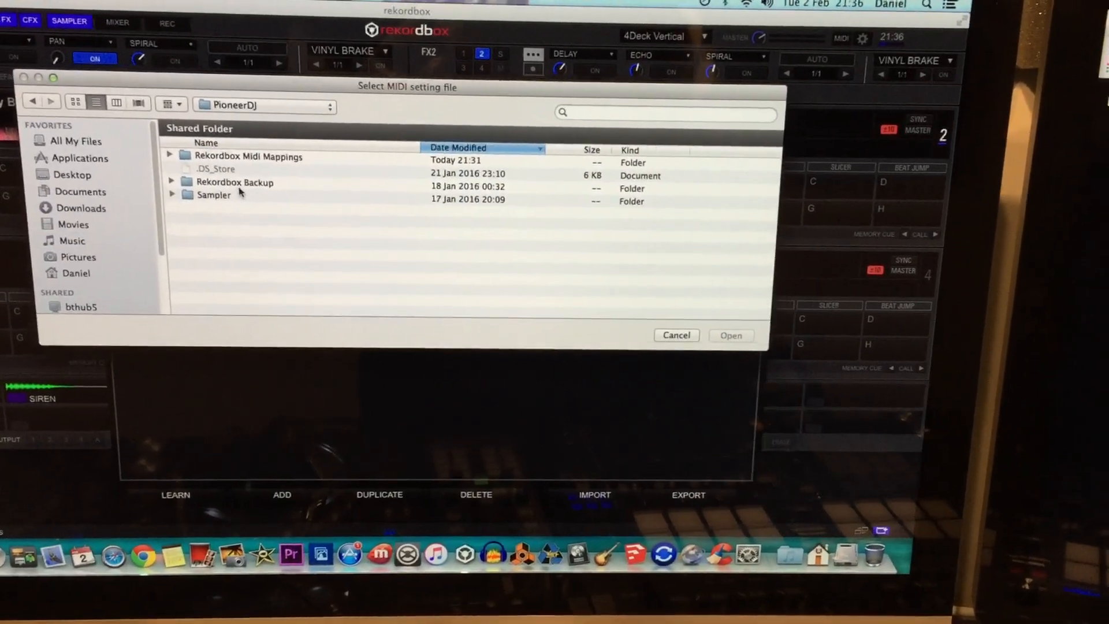
{"action": "double_click", "coordinate": [249, 156]}
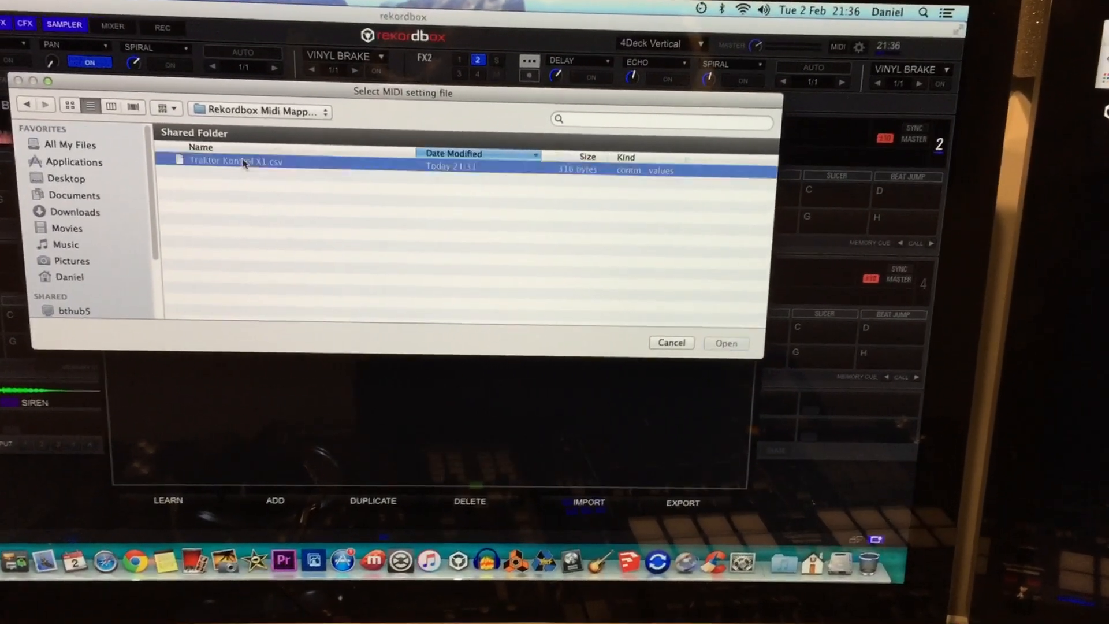